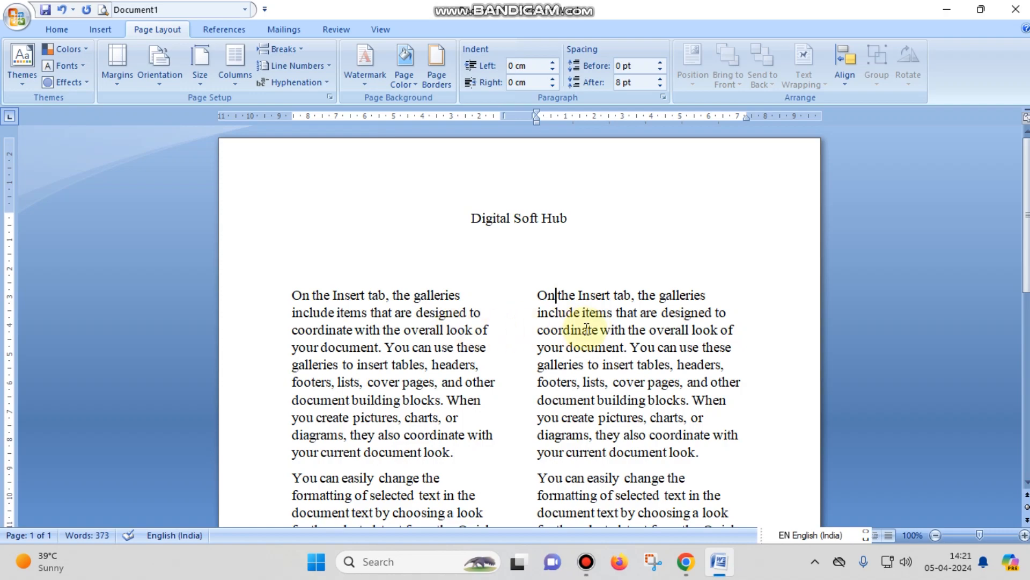
# Return the Digital Soft Hub body paragraphs to a One-column full-width layout via Columns.
pyautogui.scroll(-3)
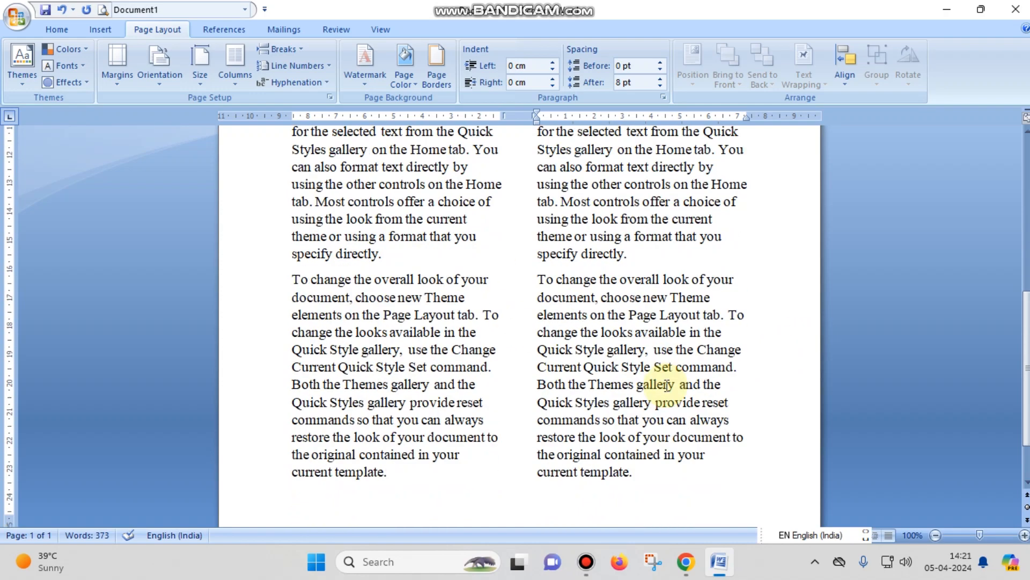
pyautogui.scroll(3)
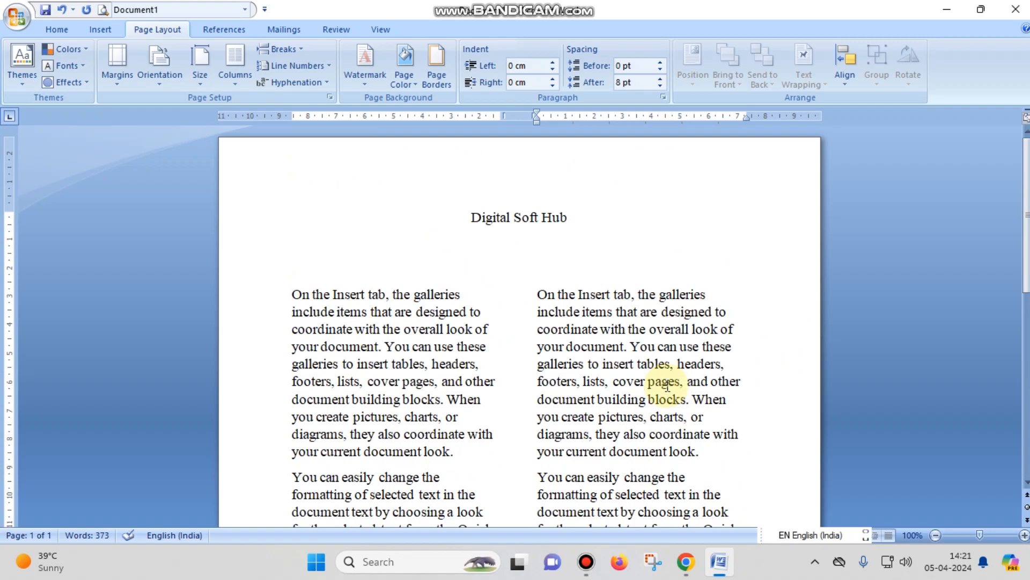
pyautogui.scroll(-3)
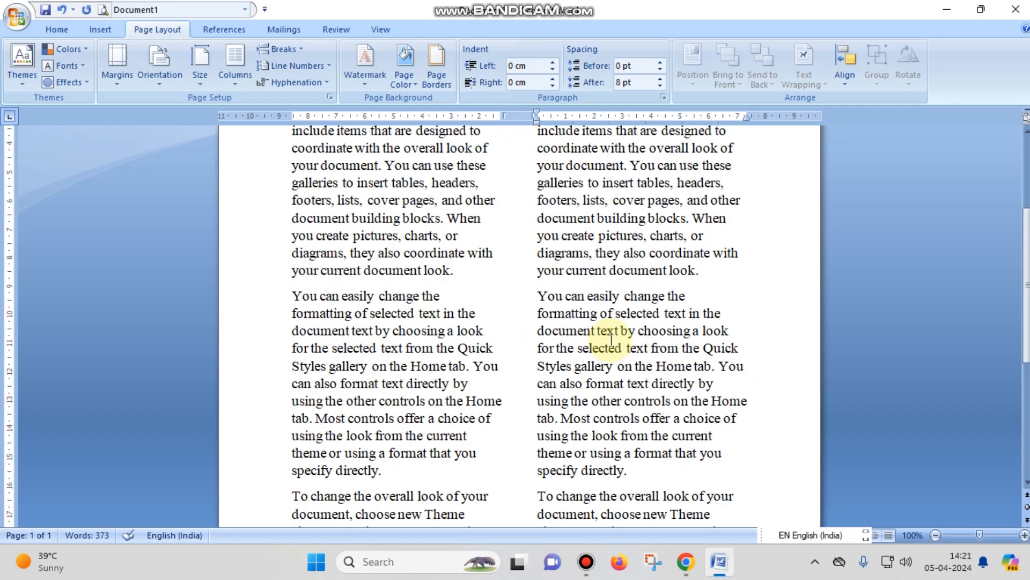
pyautogui.scroll(-3)
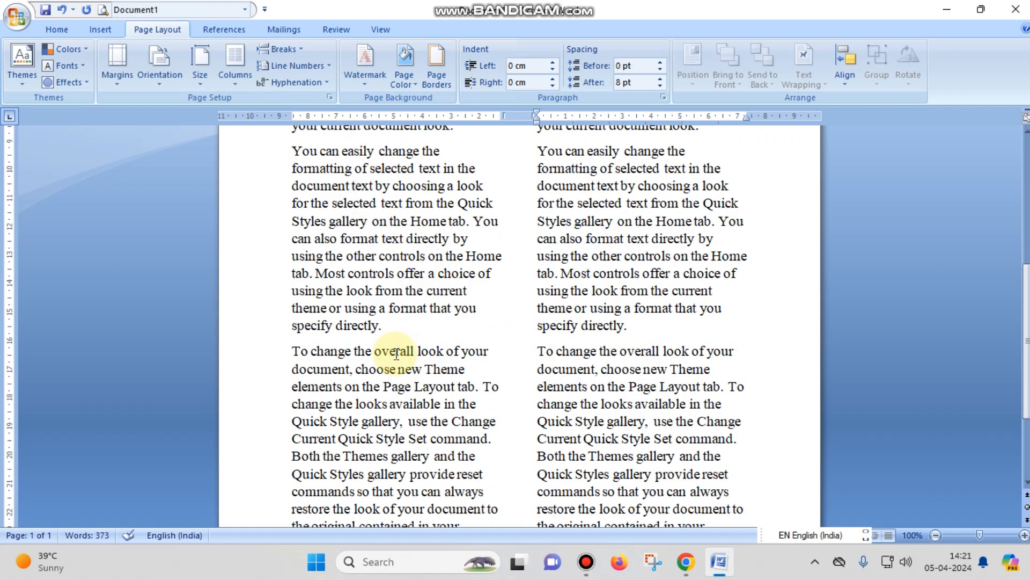
pyautogui.scroll(3)
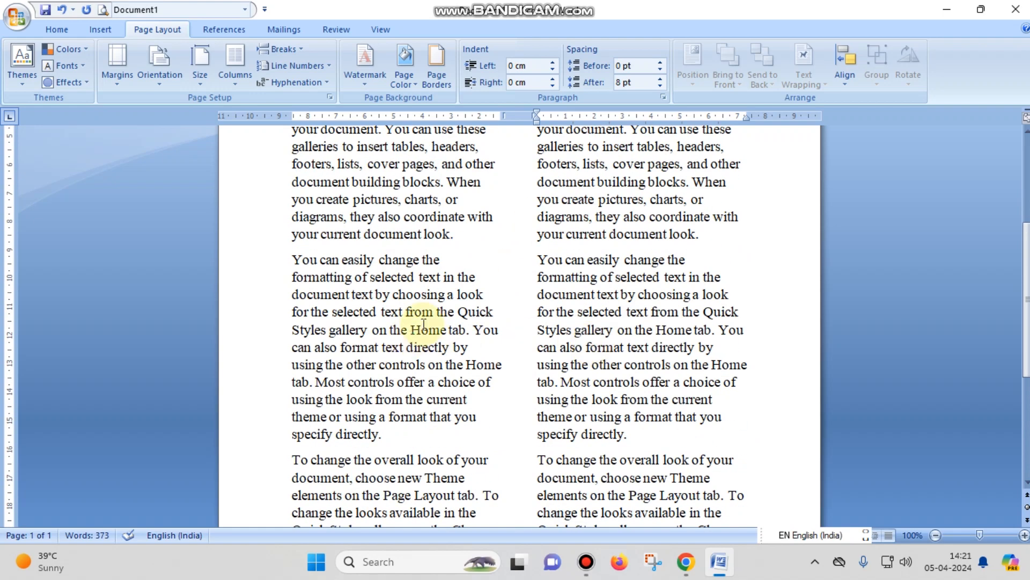
pyautogui.scroll(3)
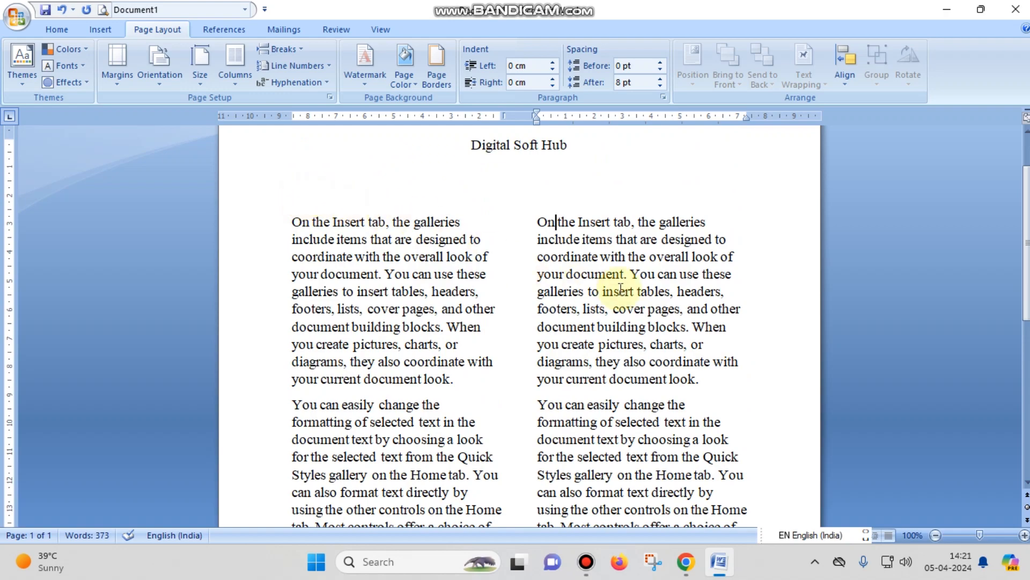
pyautogui.scroll(-3)
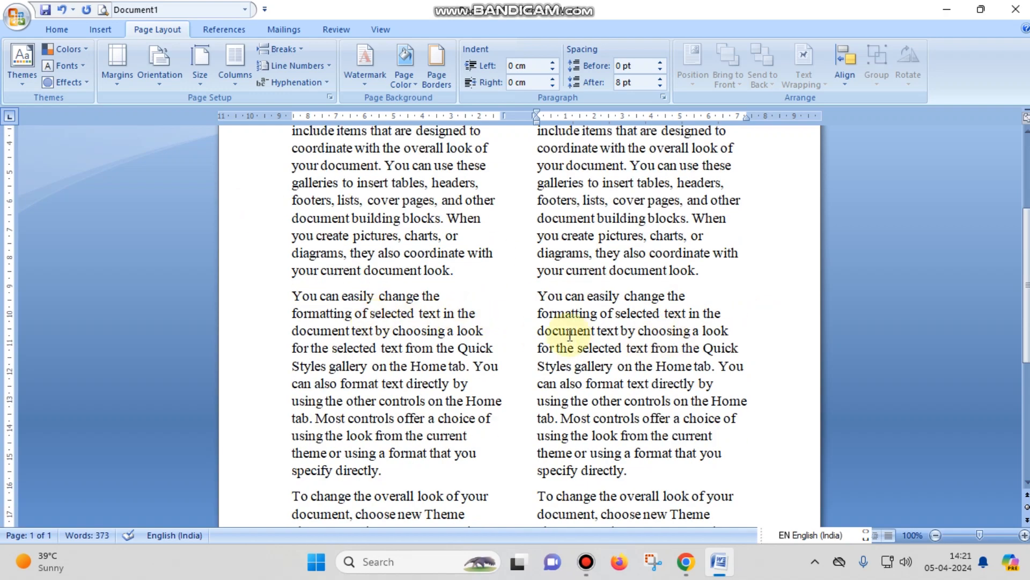
pyautogui.scroll(-3)
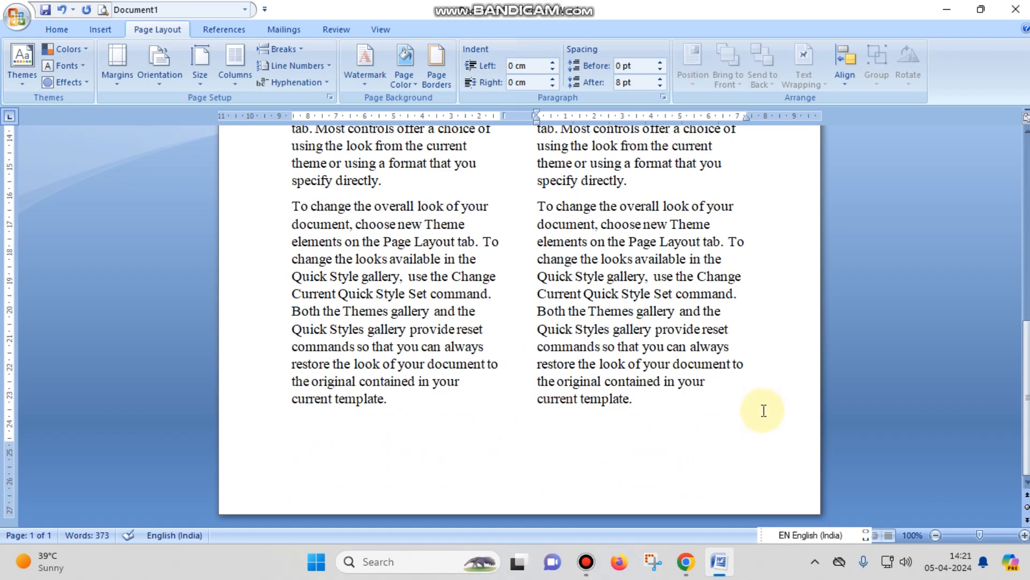
pyautogui.scroll(3)
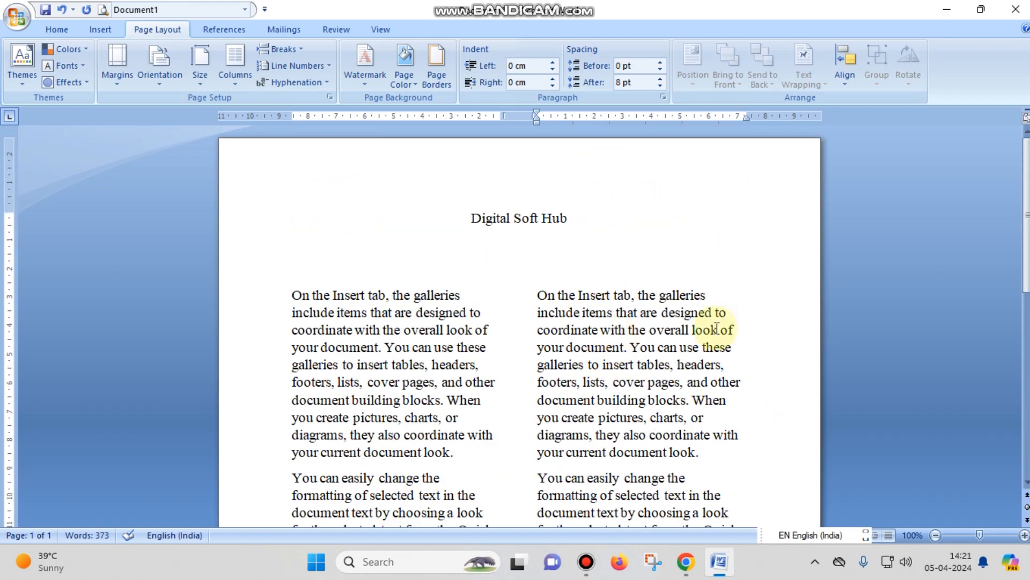
pyautogui.moveTo(235, 62)
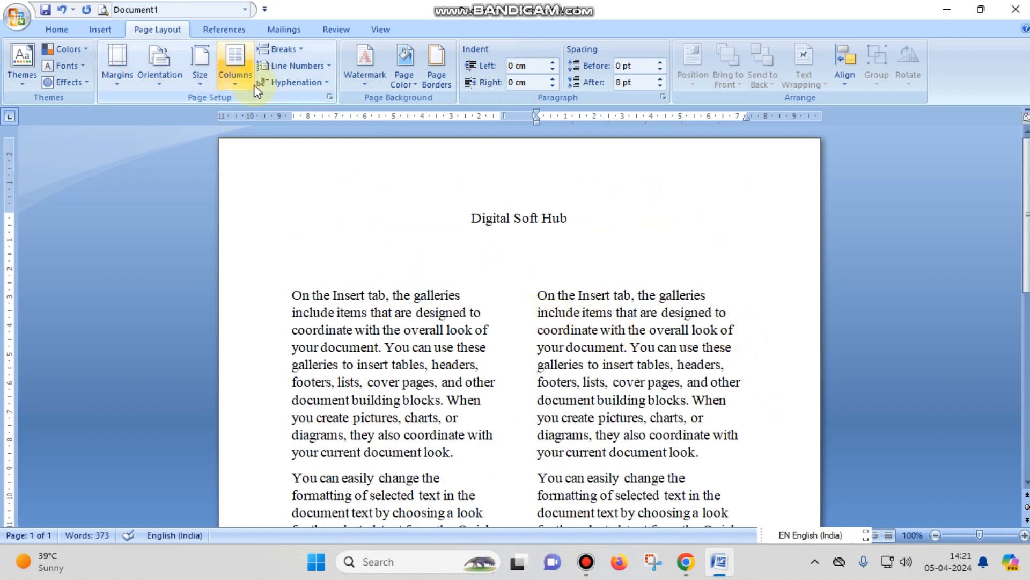
pyautogui.click(235, 62)
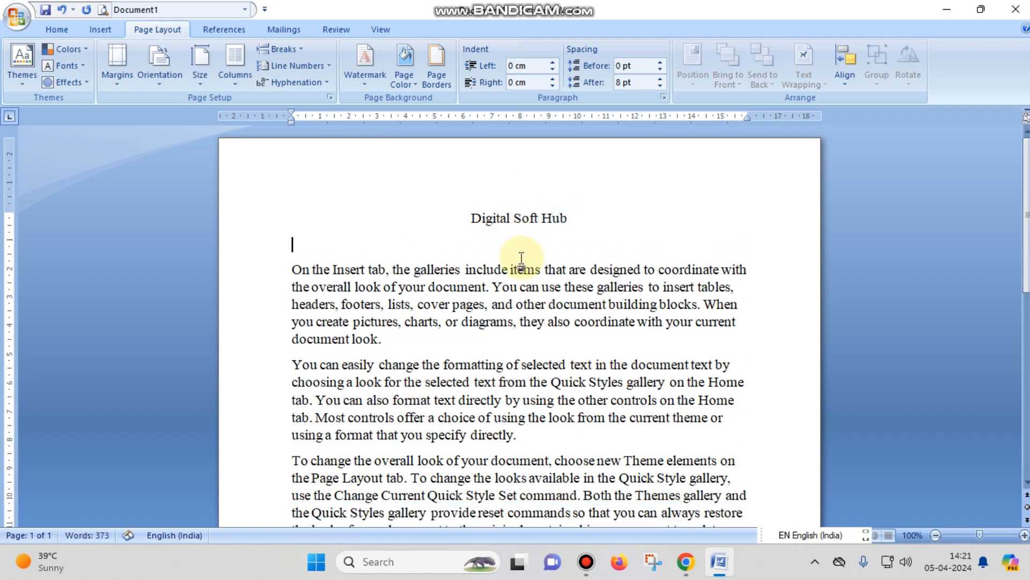
pyautogui.moveTo(507, 217)
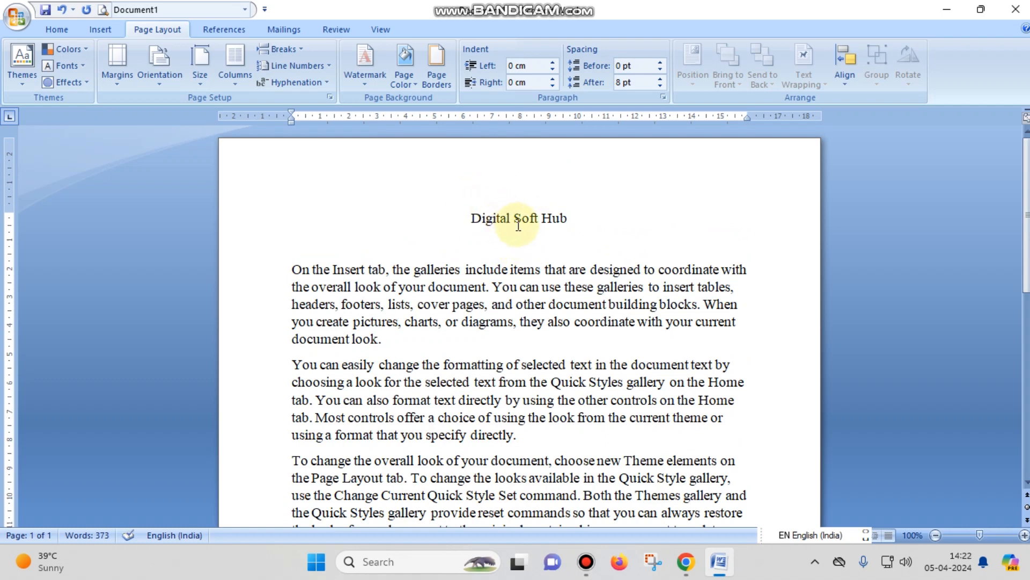
pyautogui.moveTo(483, 242)
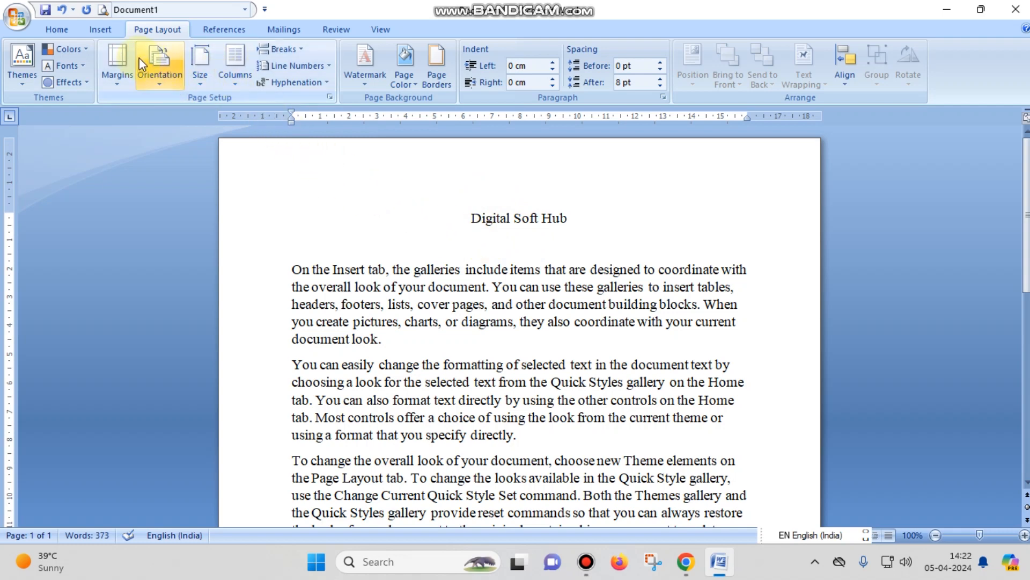
pyautogui.moveTo(174, 36)
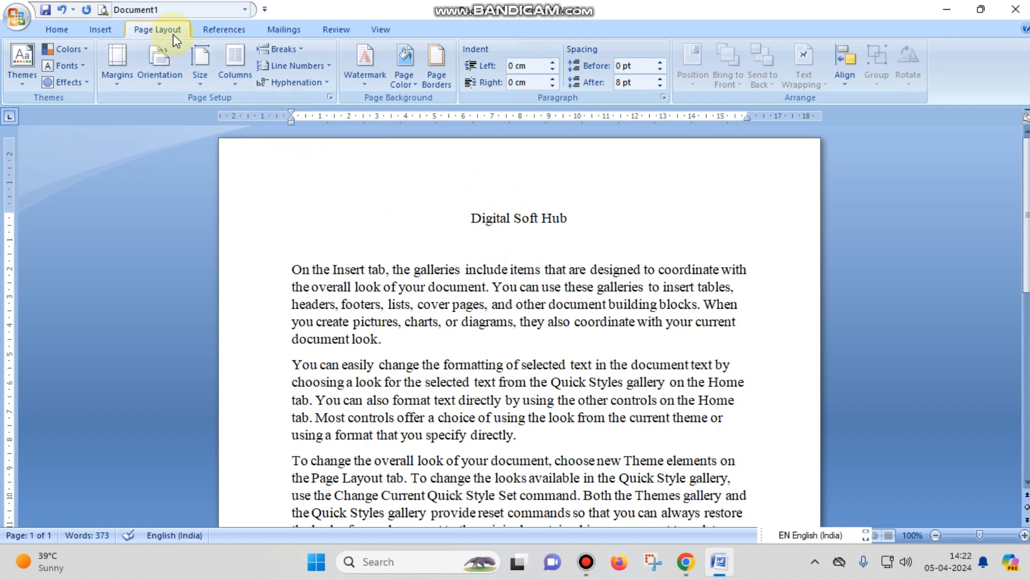
# Insert a Continuous section break between the title and the first body paragraph.
pyautogui.click(281, 48)
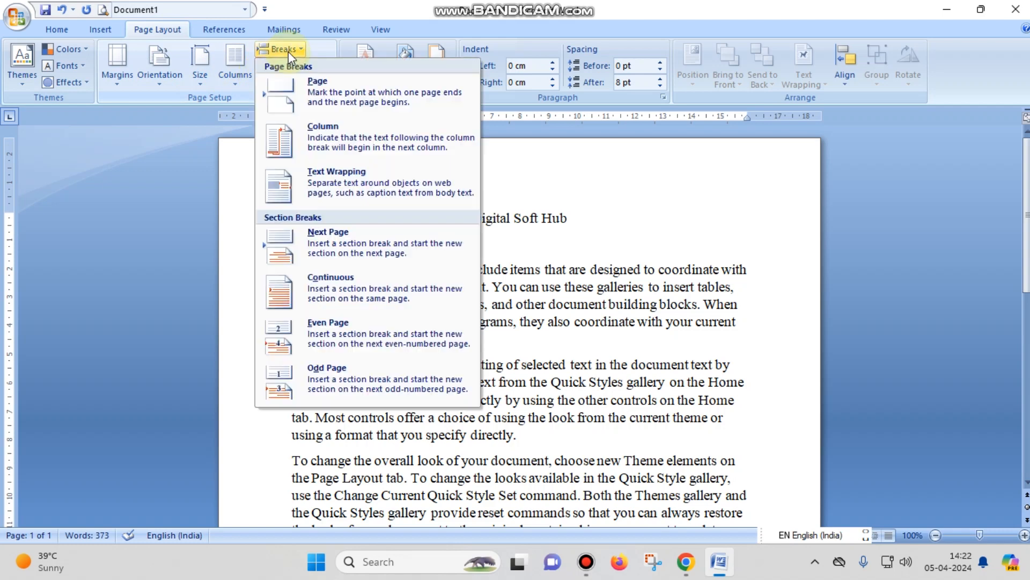
pyautogui.moveTo(331, 287)
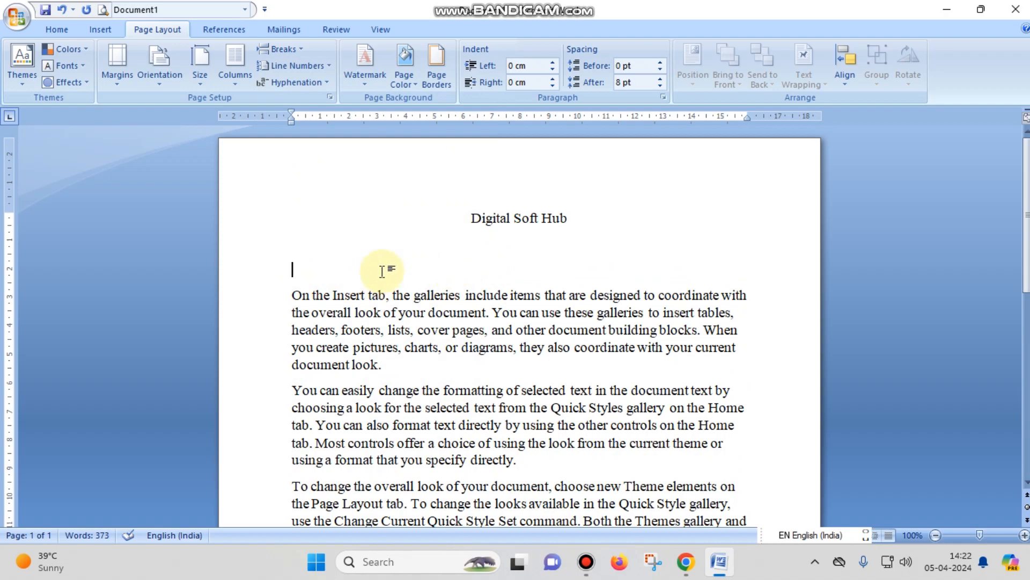
pyautogui.scroll(-3)
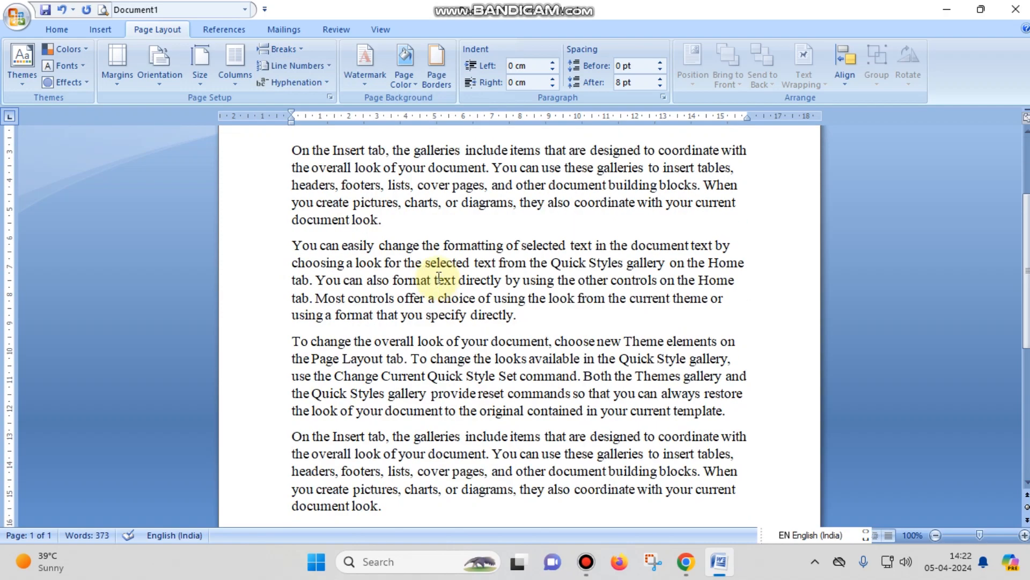
pyautogui.scroll(-3)
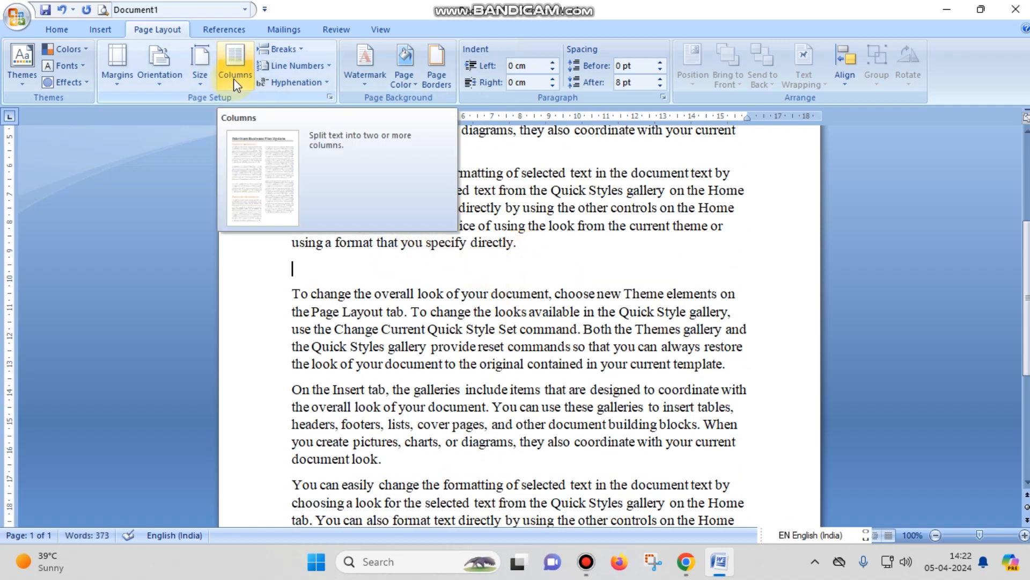
# Mark the paragraph-ending word "directly." with yellow Text Highlight Color.
pyautogui.click(282, 49)
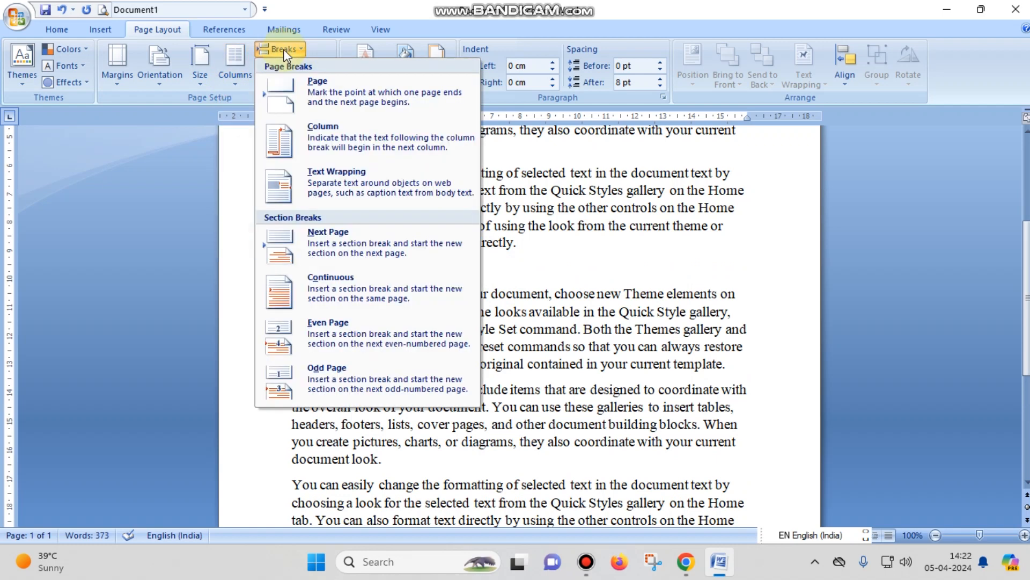
pyautogui.moveTo(330, 287)
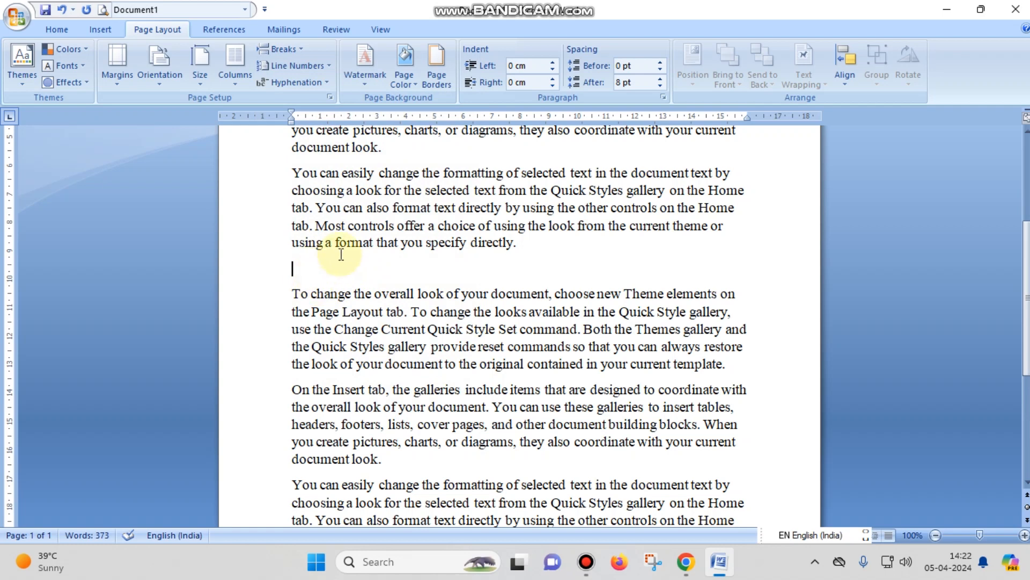
pyautogui.doubleClick(493, 243)
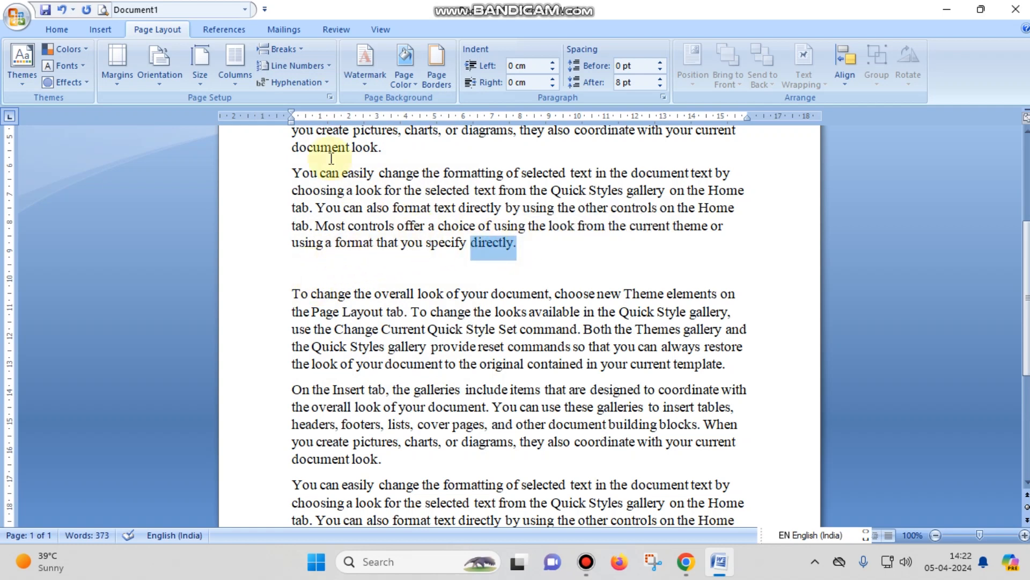
pyautogui.click(55, 29)
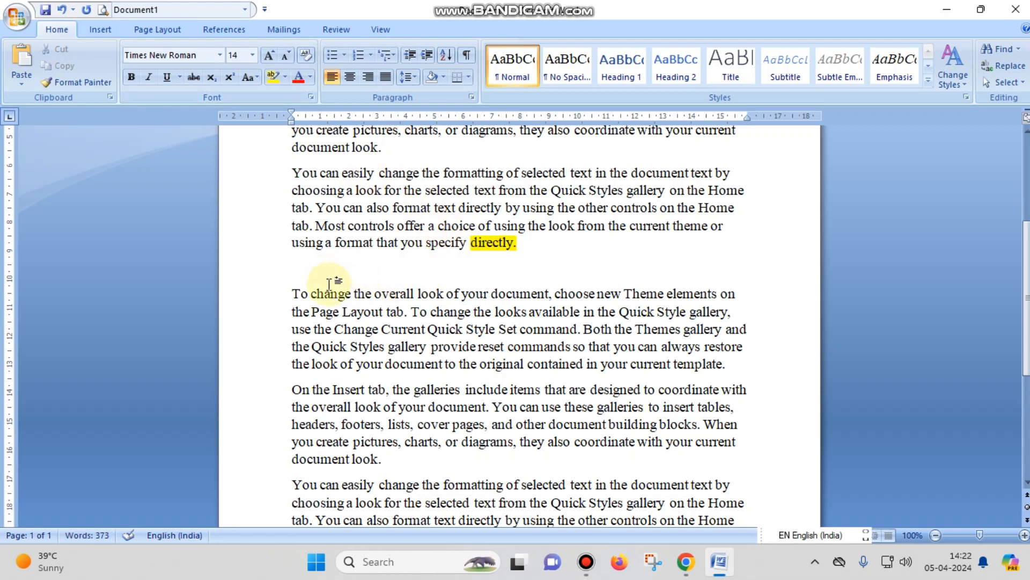
pyautogui.moveTo(322, 279)
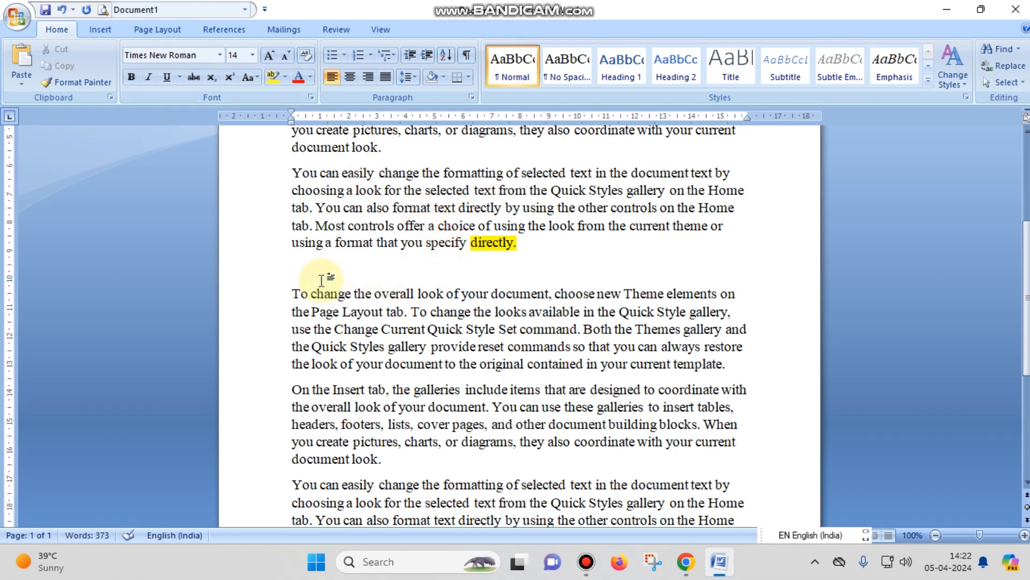
pyautogui.scroll(-3)
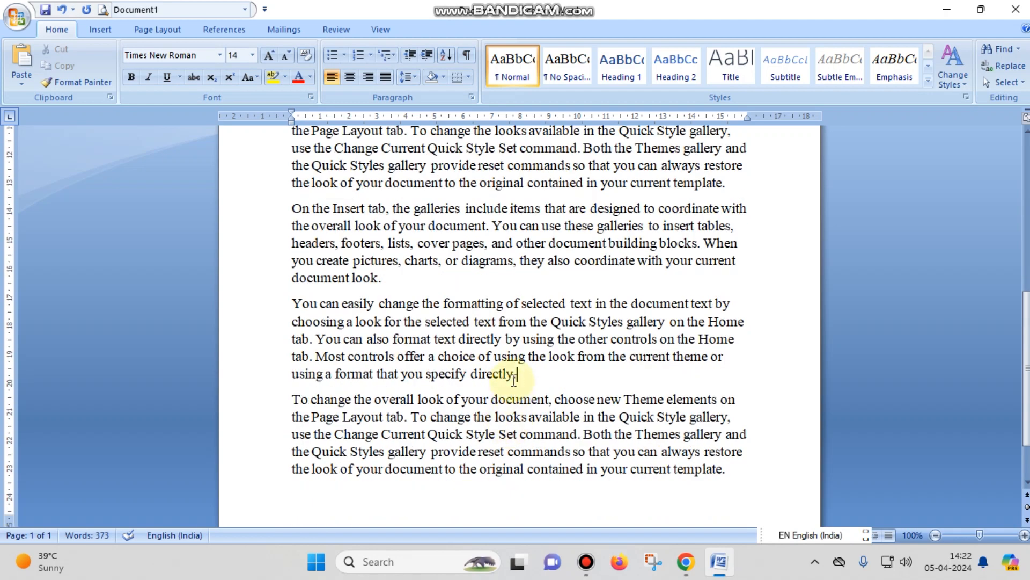
# Add an empty paragraph after "specify directly." and insert a Continuous section break there.
pyautogui.press('enter')
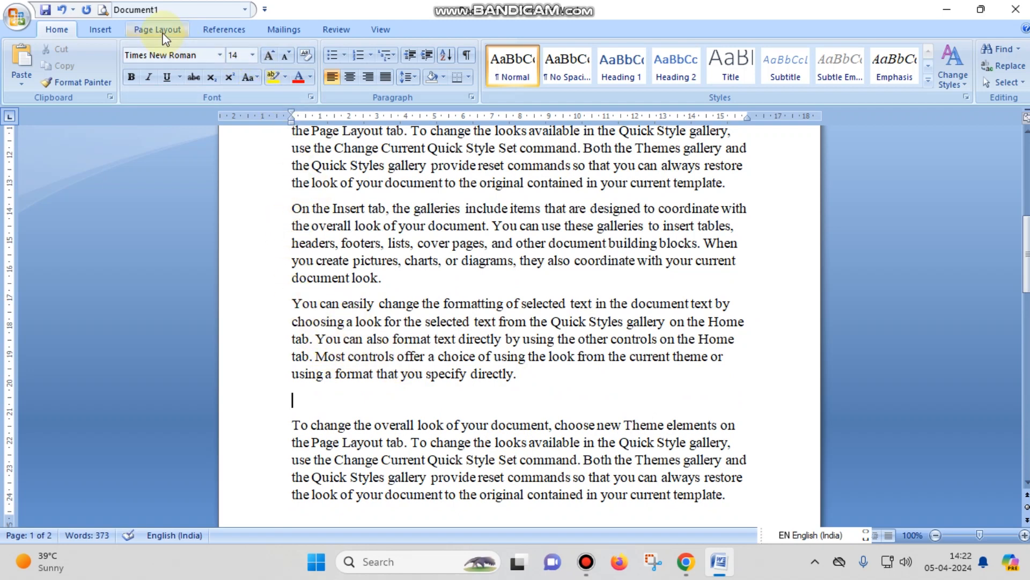
pyautogui.click(157, 29)
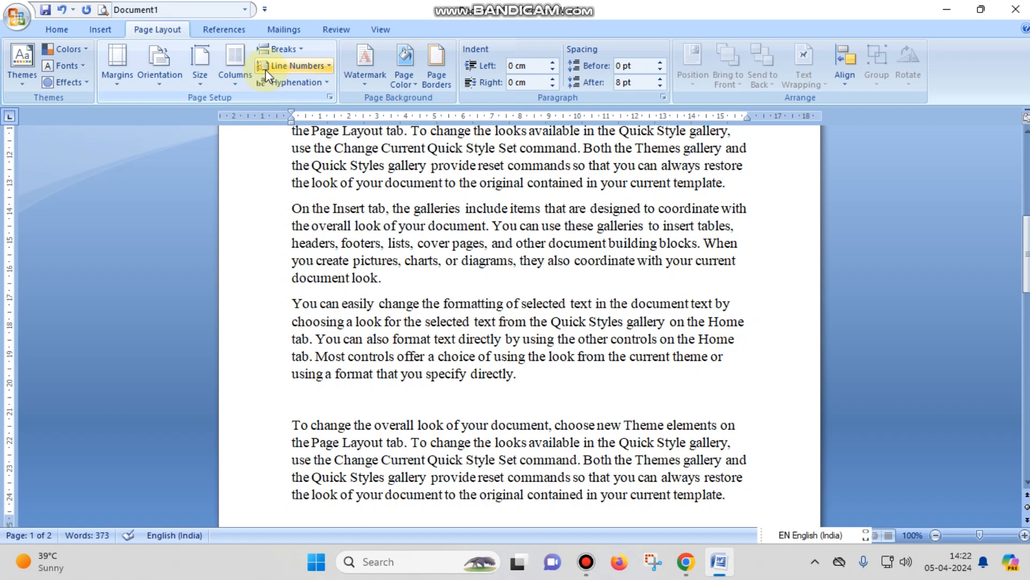
pyautogui.click(278, 48)
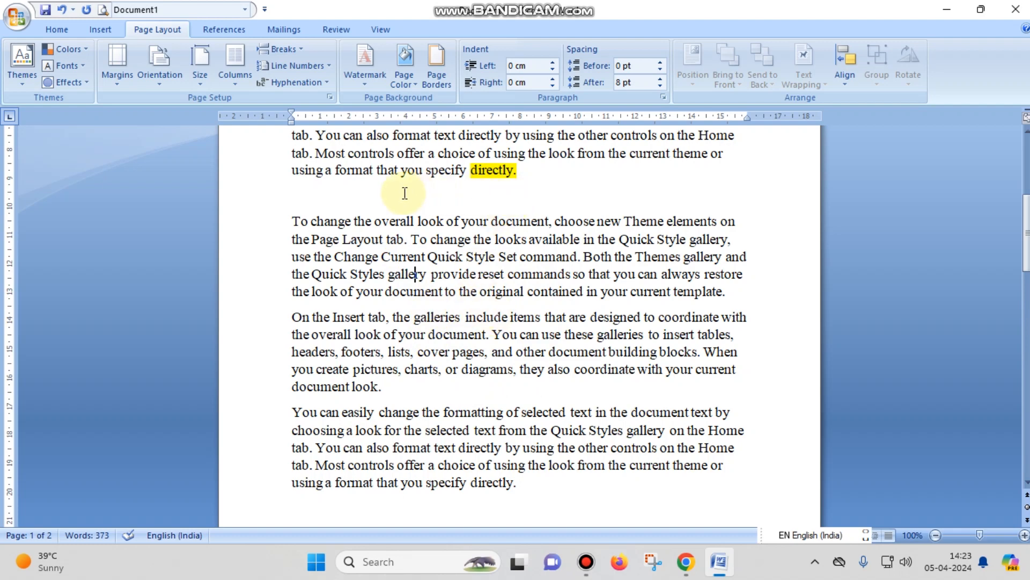
pyautogui.moveTo(341, 403)
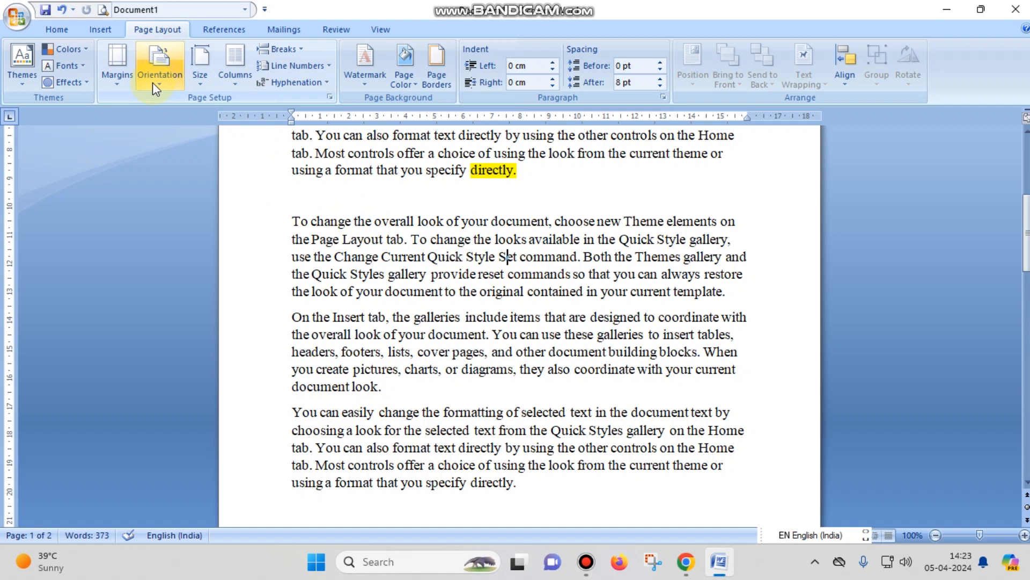
# Set the middle section between the breaks to Two columns, leaving surrounding paragraphs full-width.
pyautogui.click(235, 63)
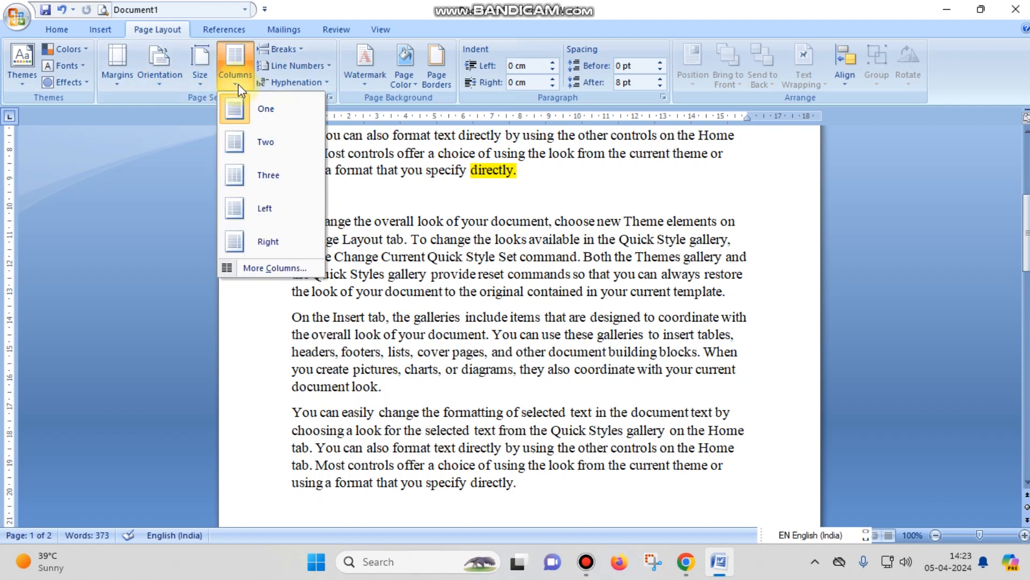
pyautogui.moveTo(265, 141)
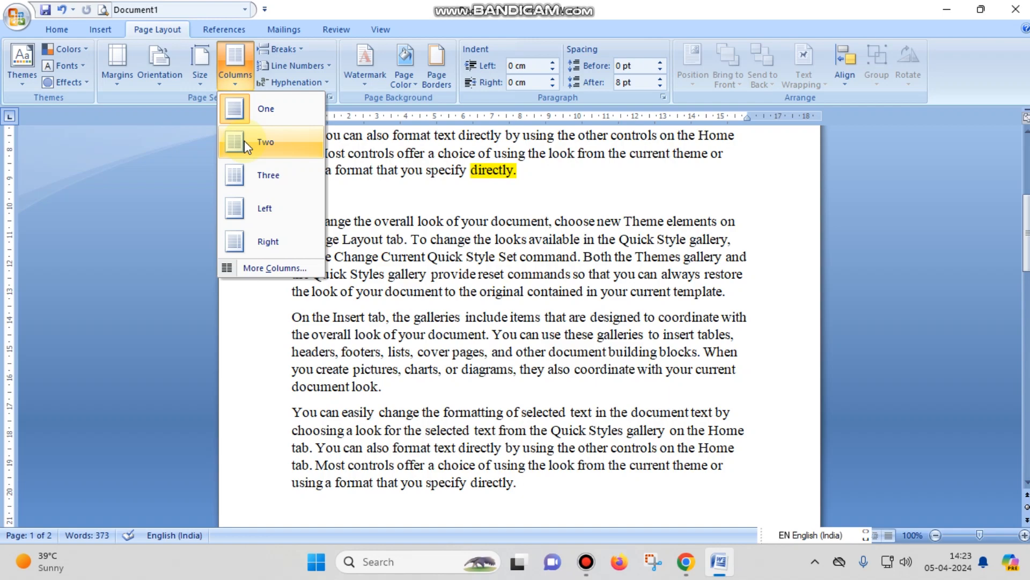
pyautogui.click(266, 142)
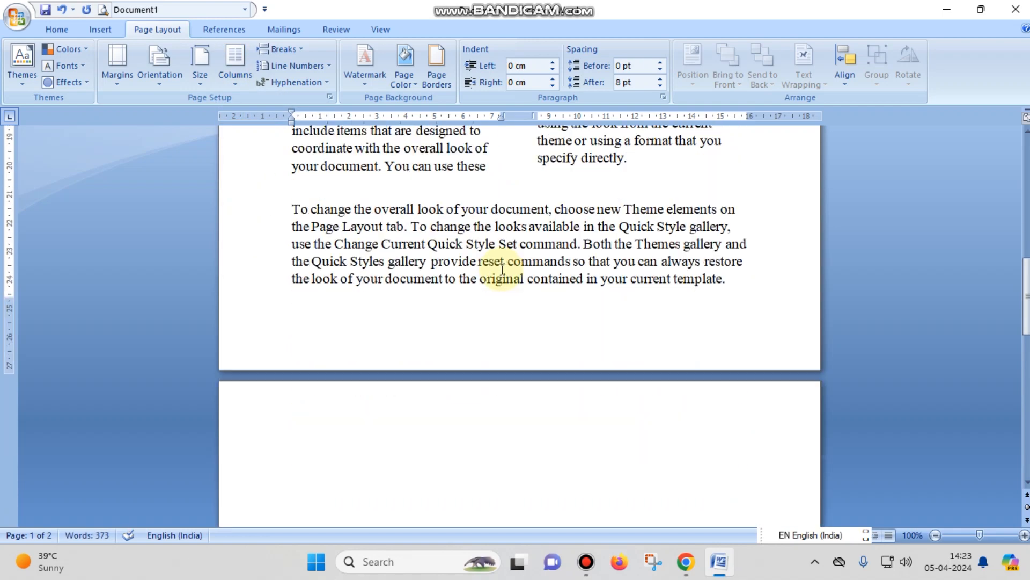
pyautogui.scroll(3)
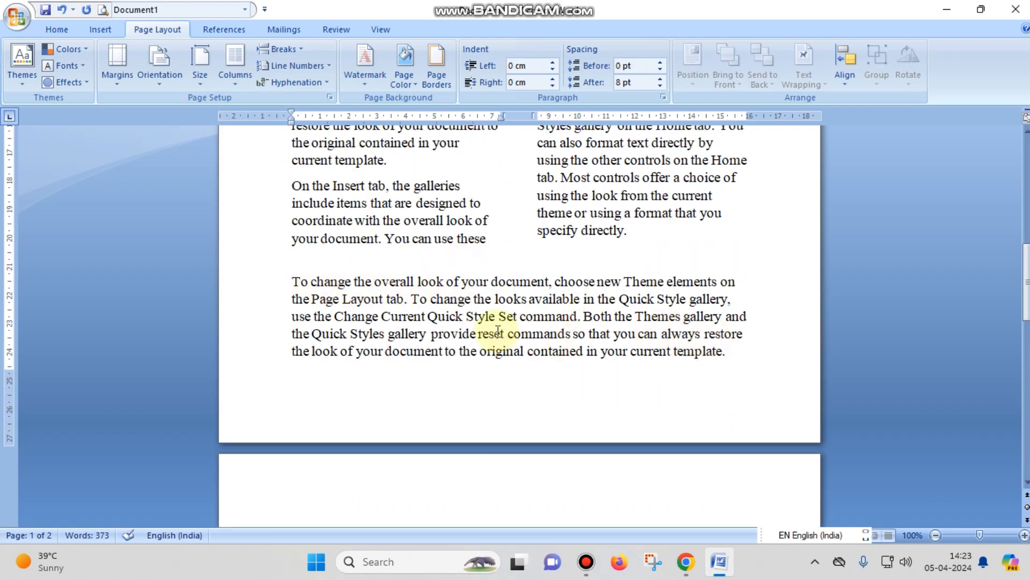
pyautogui.moveTo(535, 344)
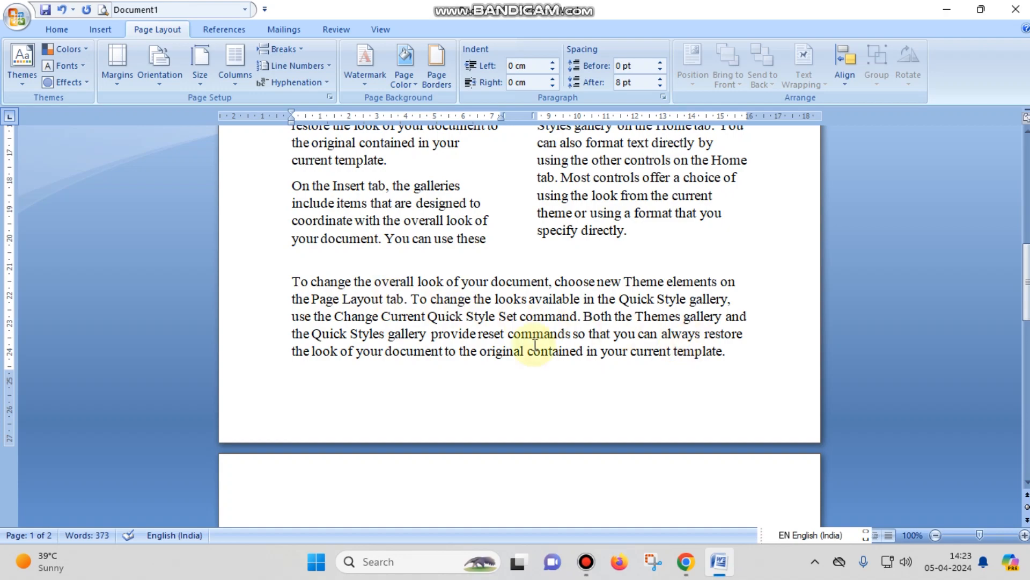
pyautogui.scroll(3)
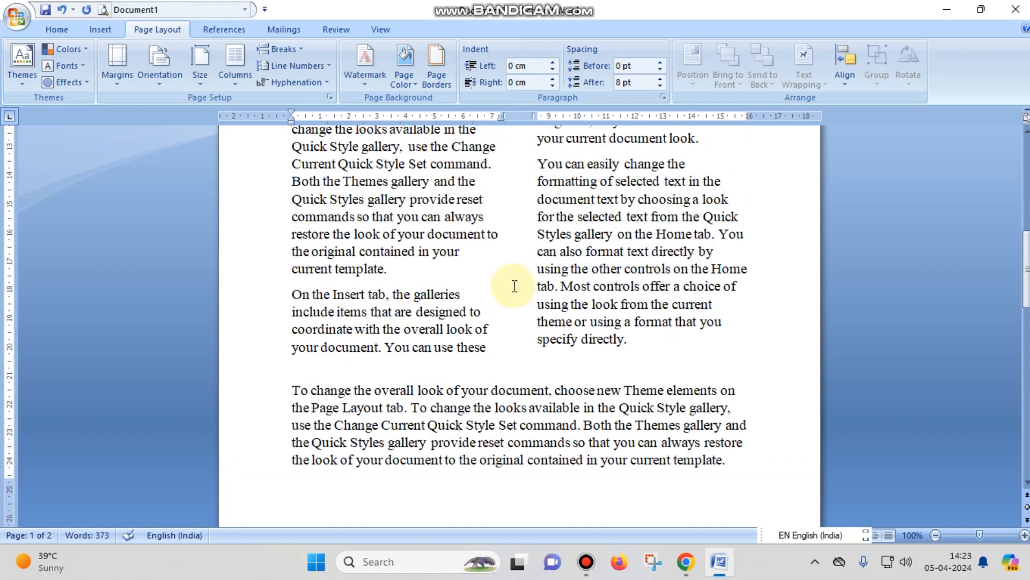
pyautogui.scroll(3)
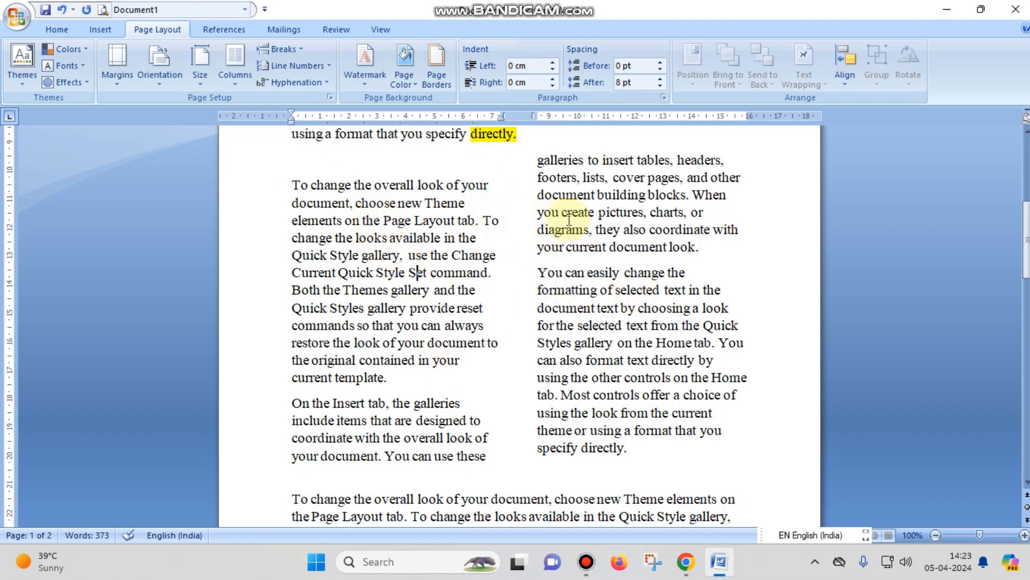
pyautogui.scroll(3)
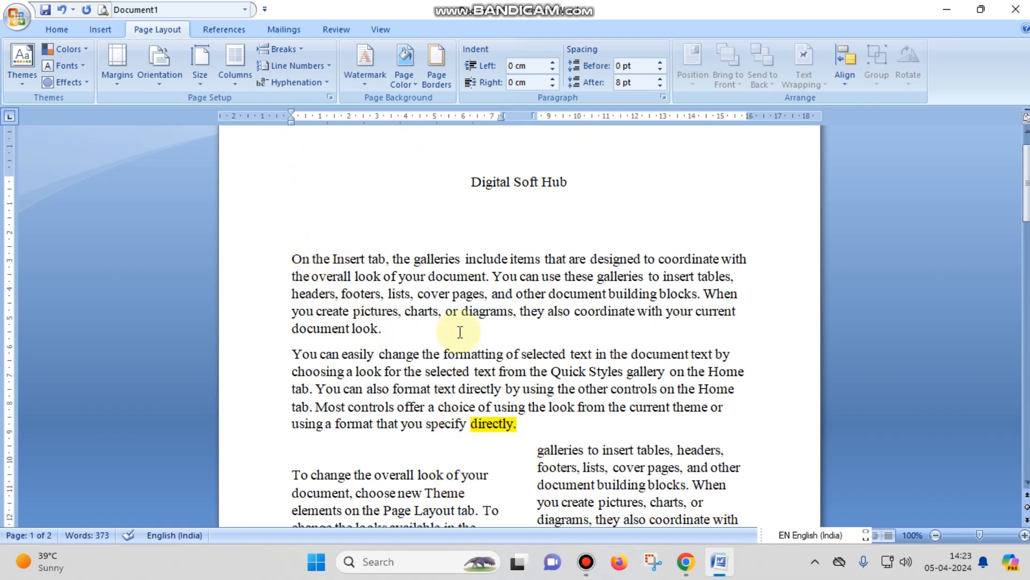
pyautogui.moveTo(268, 263)
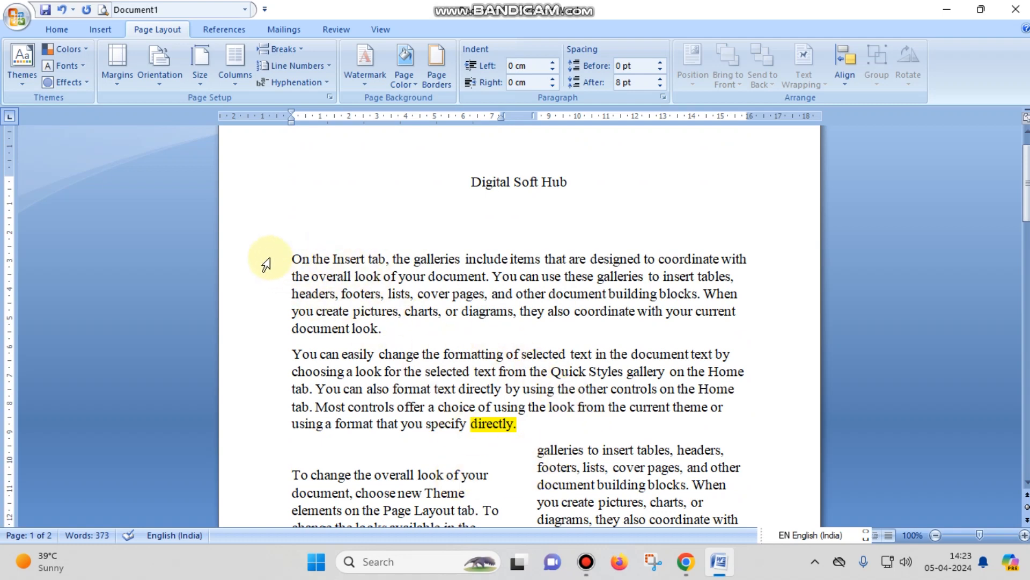
pyautogui.moveTo(509, 381)
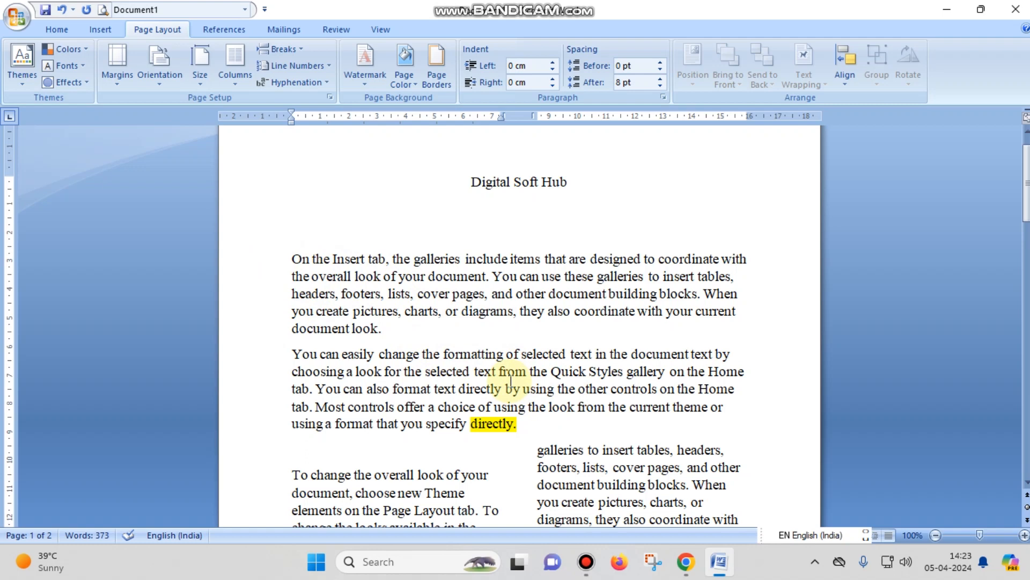
pyautogui.scroll(3)
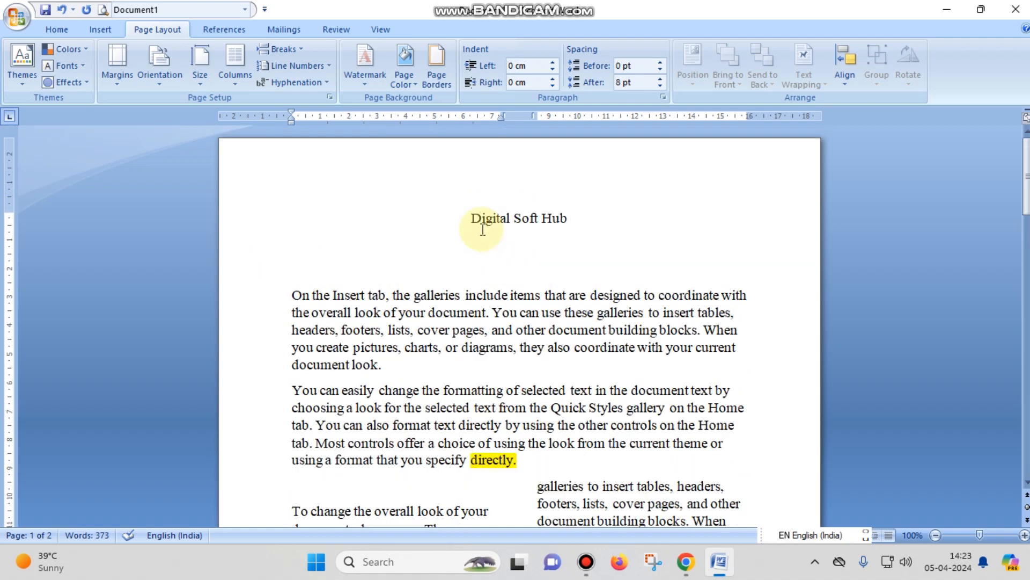